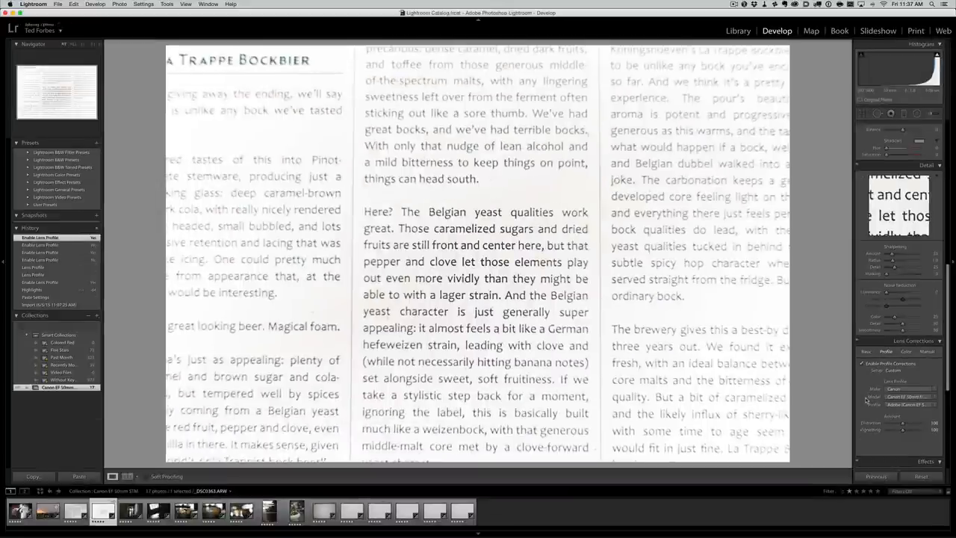
mouse_move(866, 400)
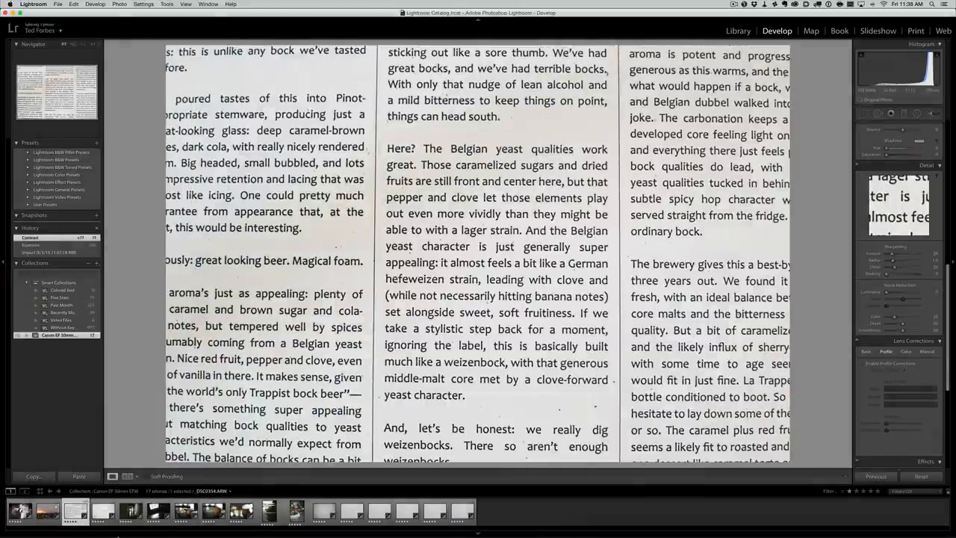
mouse_move(478, 532)
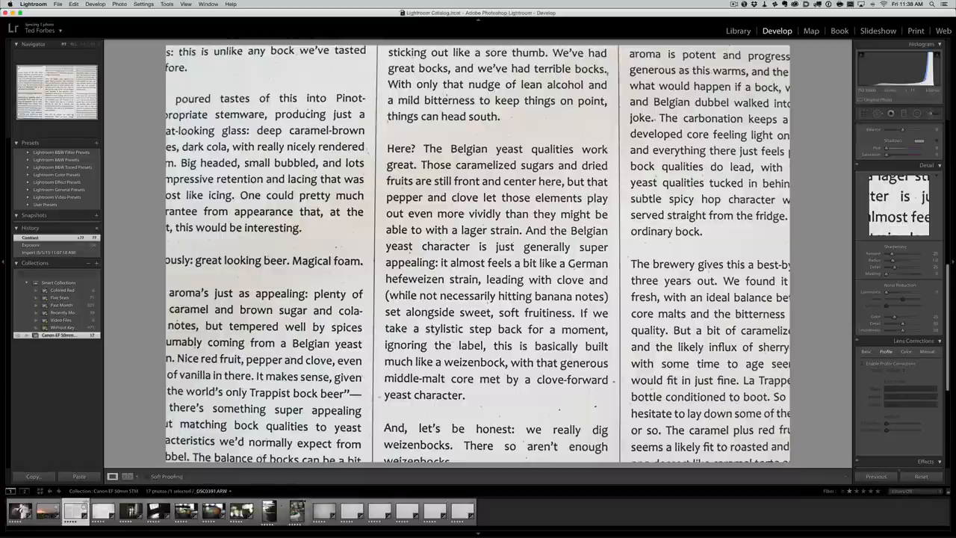
Step: Enable lens profile corrections on the flat grey test shot to even out its dark corners, then load the next grey frame
left_click(322, 511)
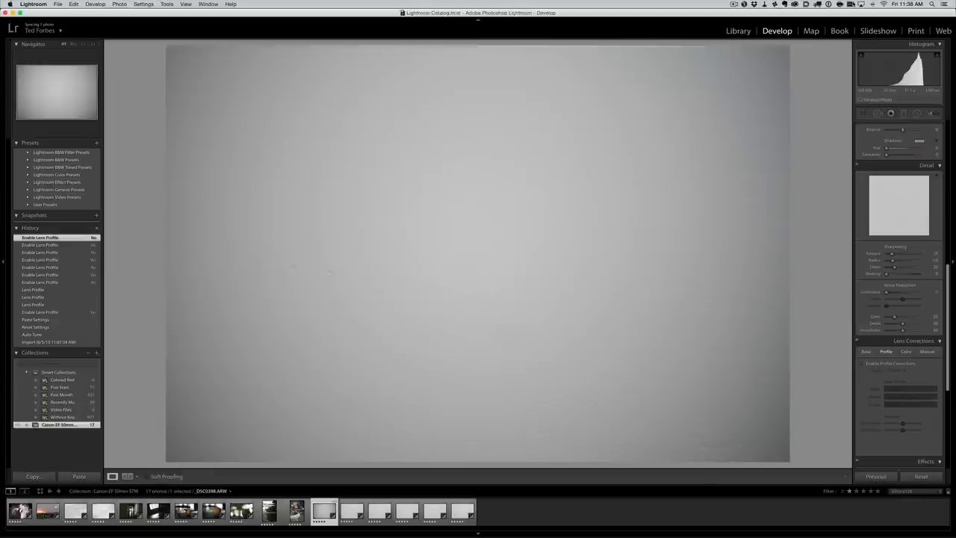
left_click(862, 363)
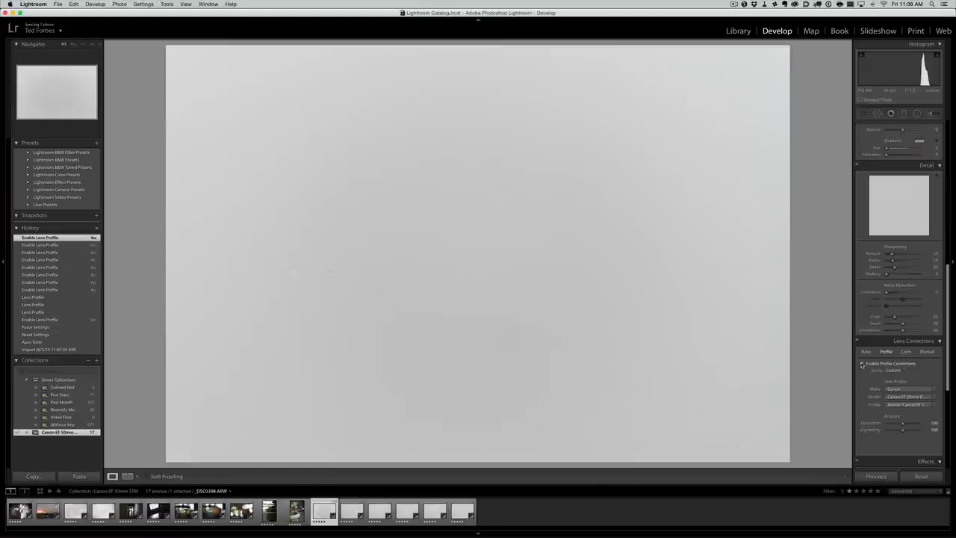
left_click(863, 365)
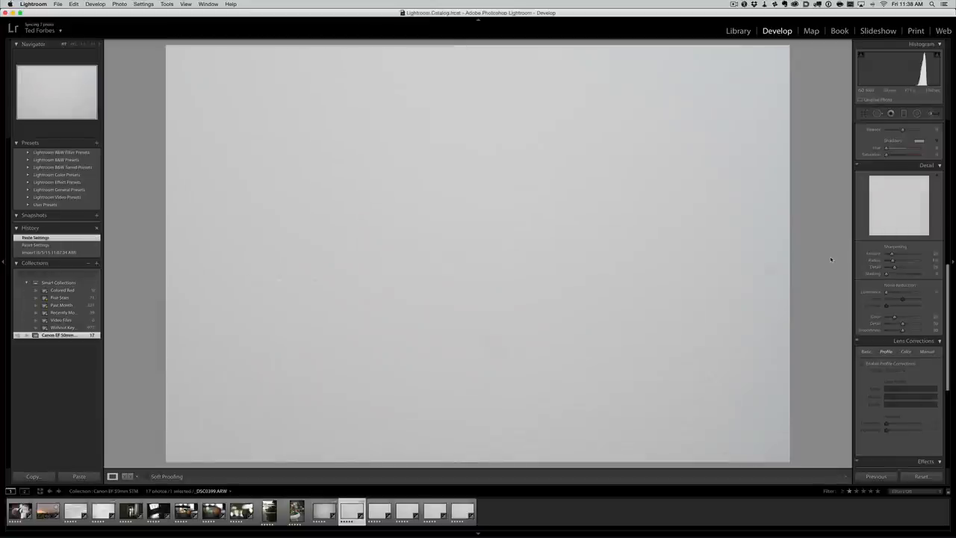
Step: Step through two more grey test frames in the filmstrip and return to the first one with darkened corners
left_click(379, 511)
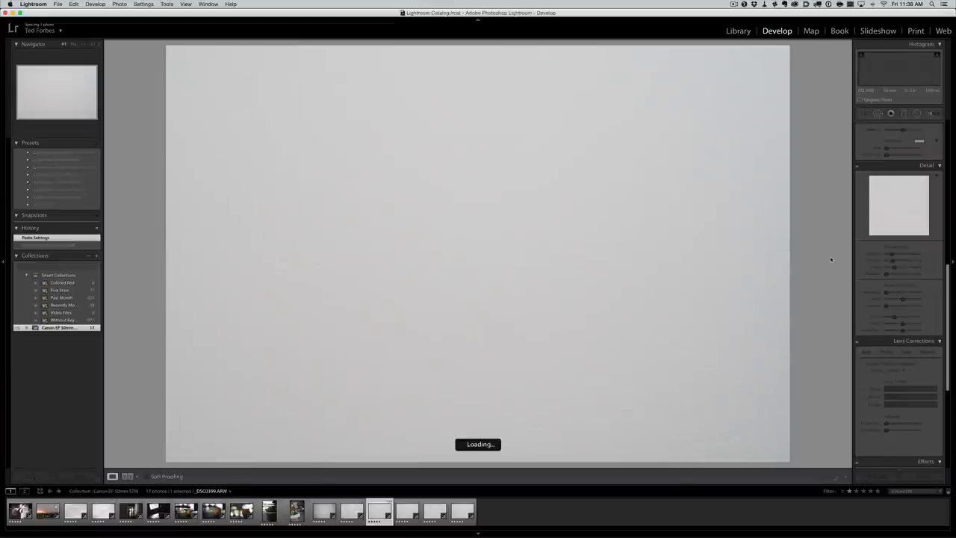
left_click(435, 511)
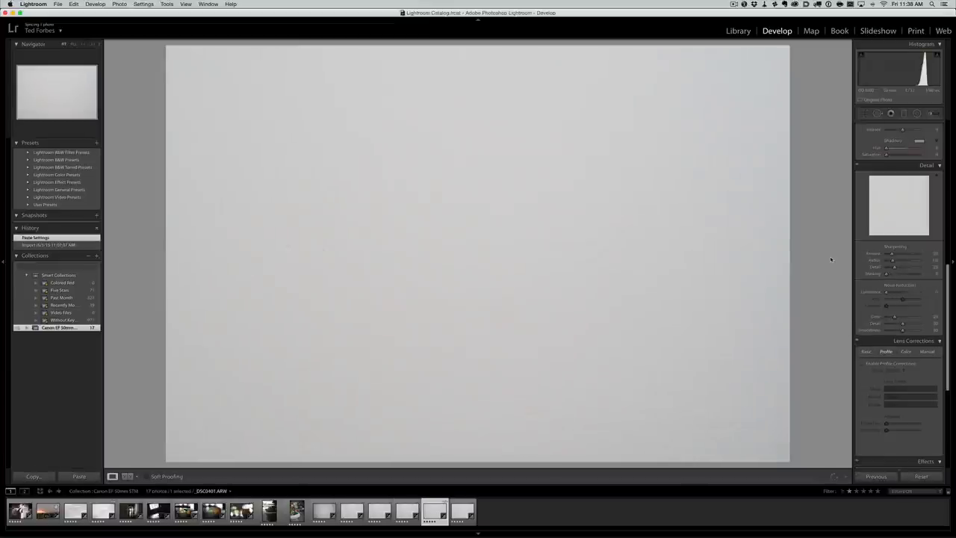
left_click(461, 511)
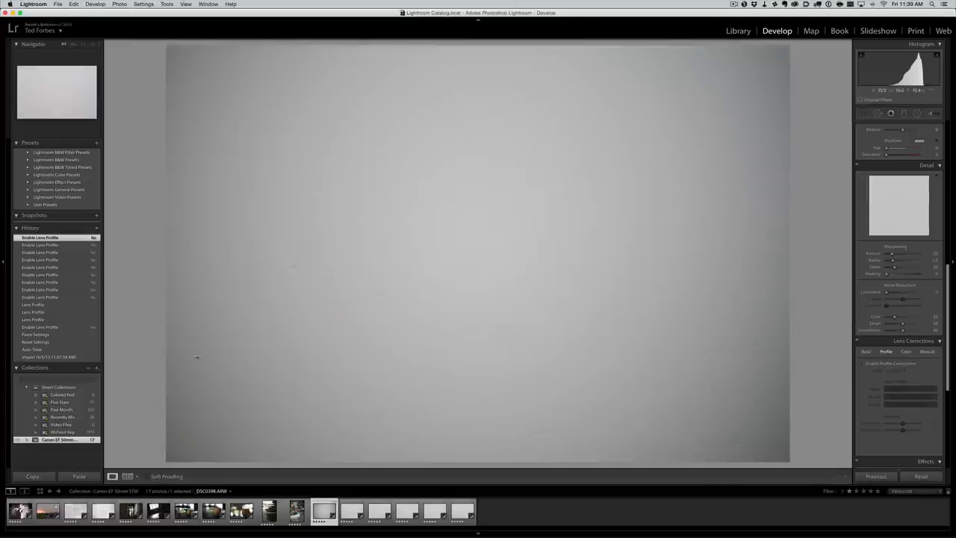
left_click(324, 511)
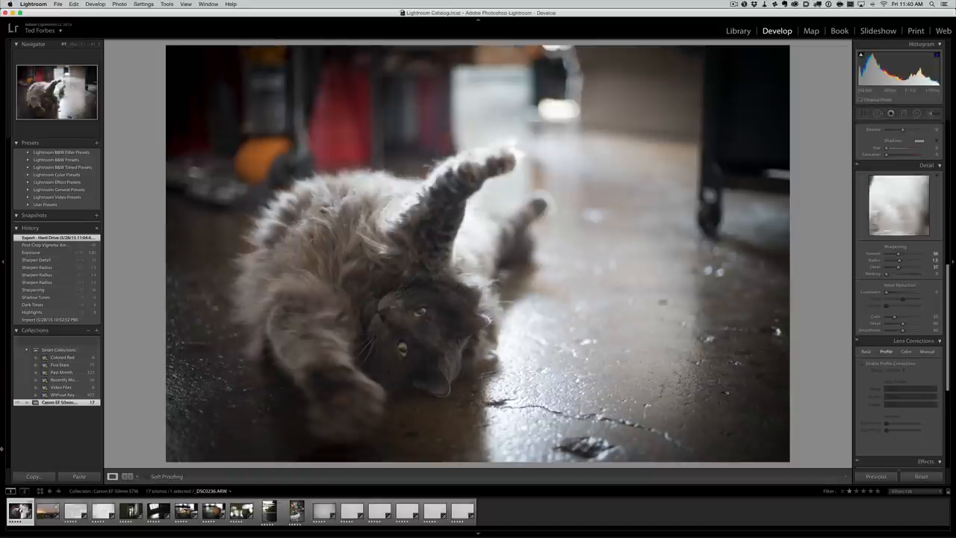
mouse_move(367, 323)
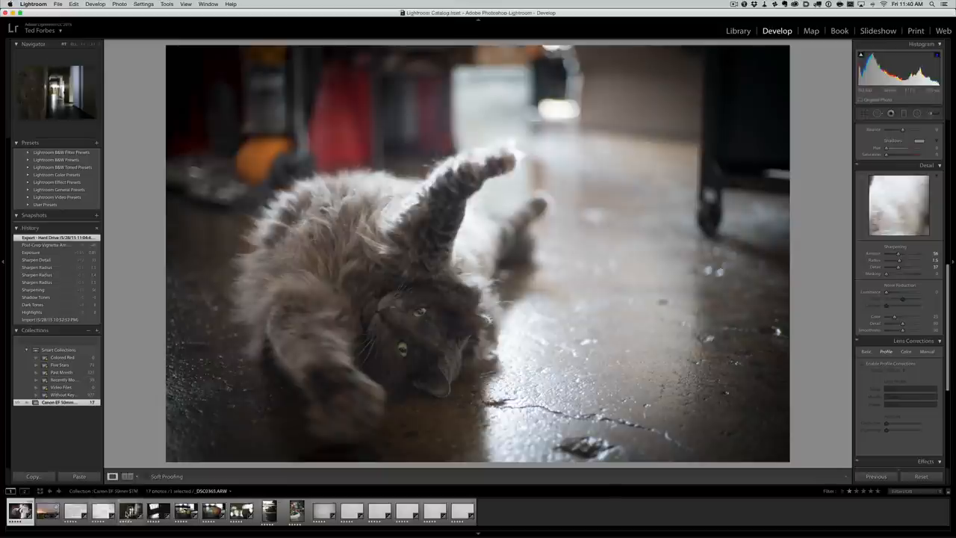
Step: Load the dark hallway test shot in Develop, then the apple-on-table photo
left_click(132, 511)
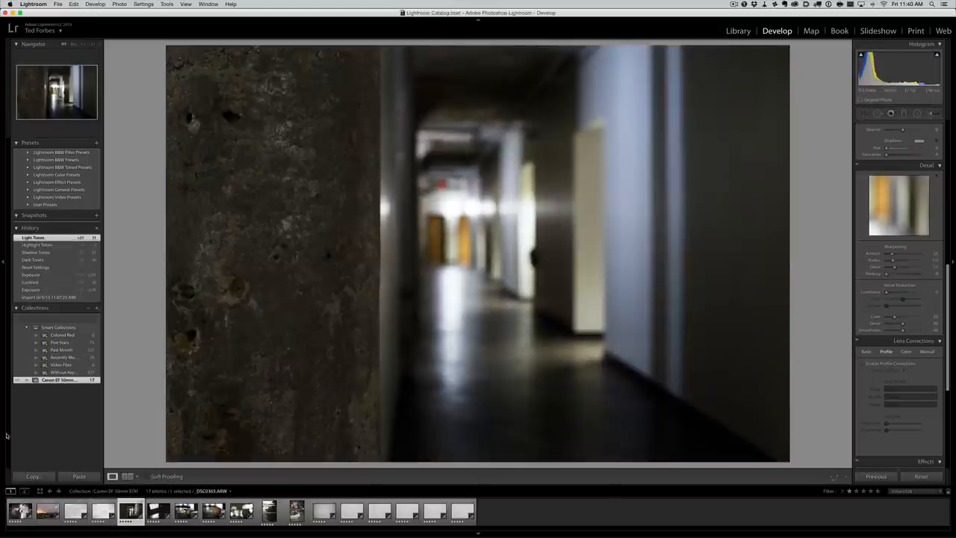
left_click(157, 511)
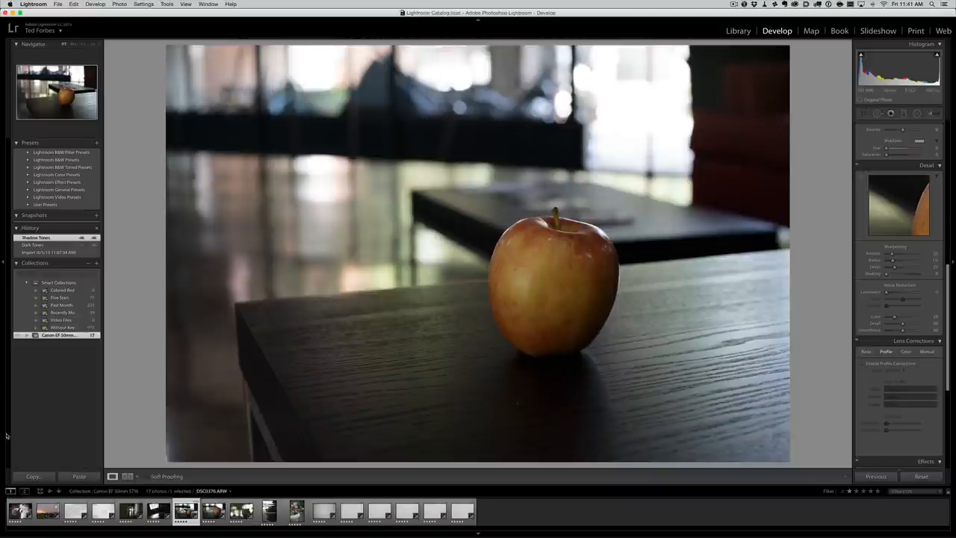
mouse_move(30, 421)
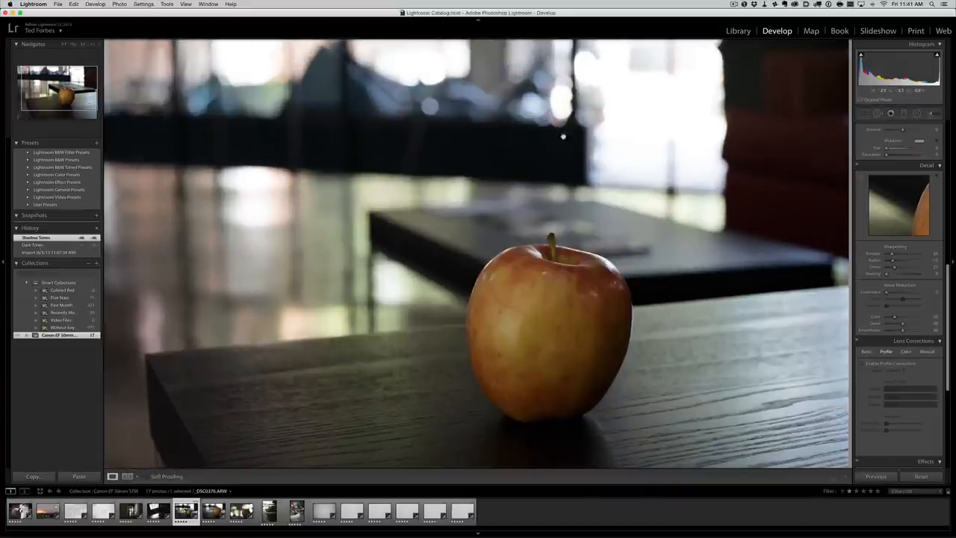
mouse_move(525, 148)
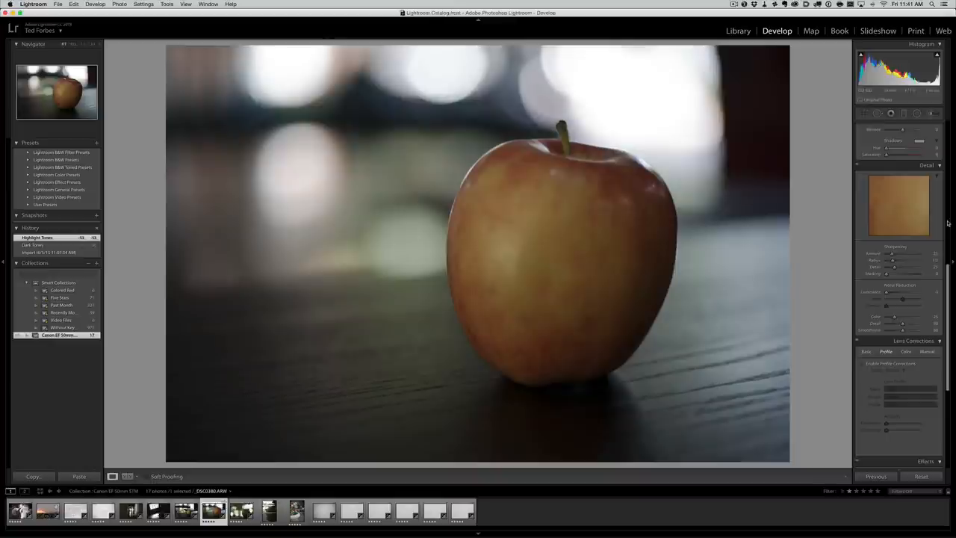
Step: Load the close-up apple photo with the blurred background from the filmstrip
left_click(242, 510)
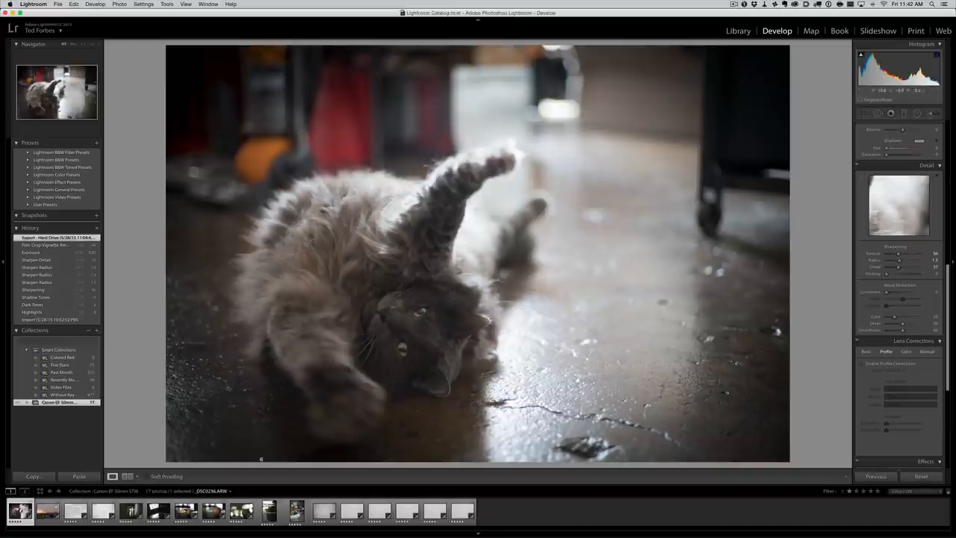
Step: Load the photo of the cat lying on the concrete floor from the filmstrip
left_click(74, 511)
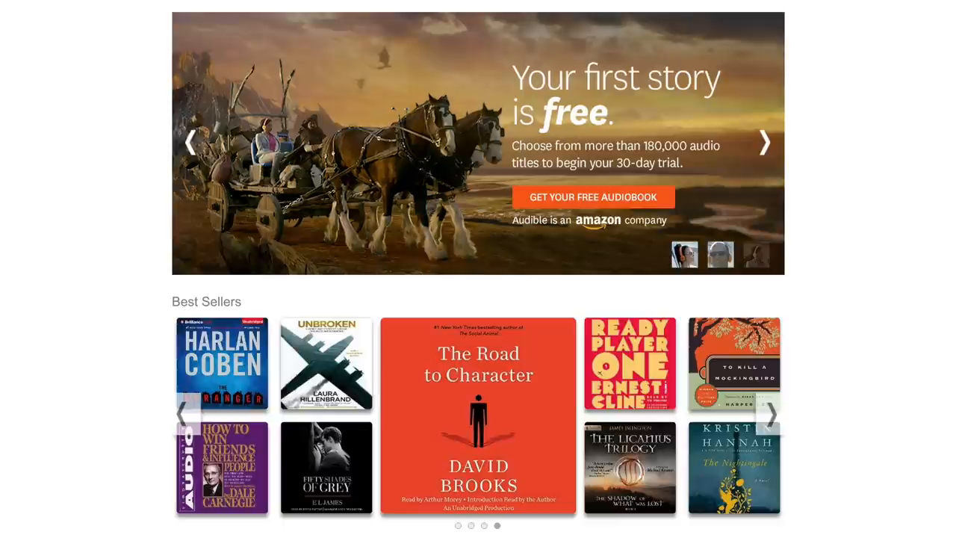
left_click(763, 142)
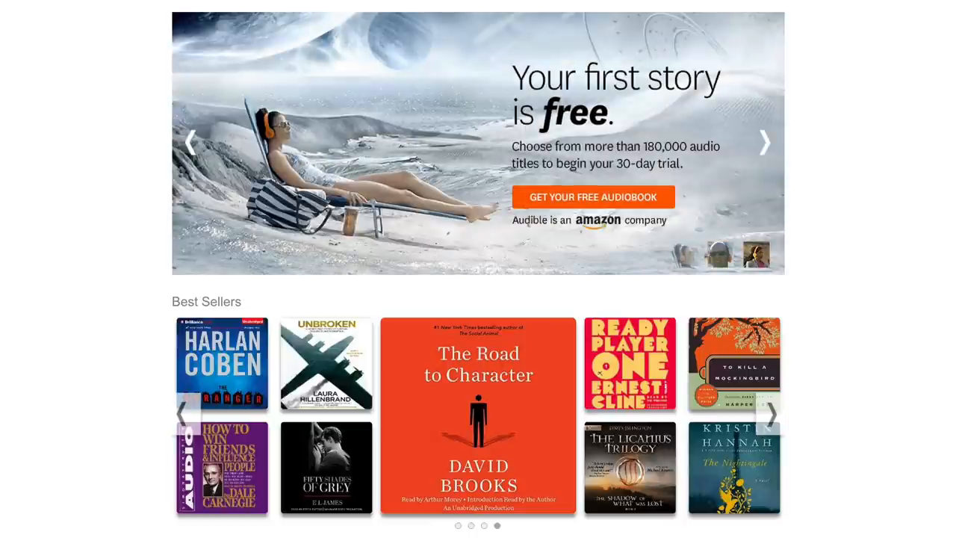
Step: Open the To Kill a Mockingbird audiobook page from Audible's Best Sellers carousel
left_click(732, 364)
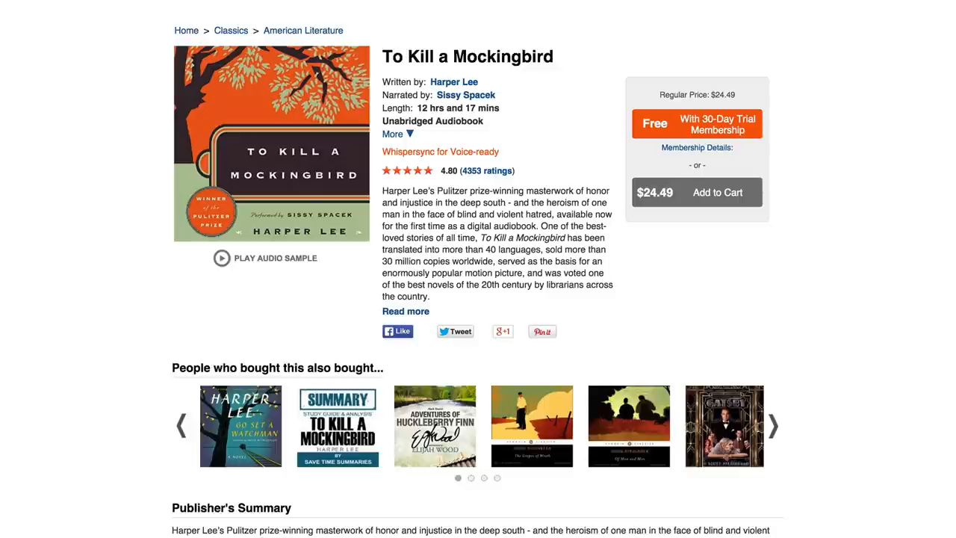
mouse_move(708, 427)
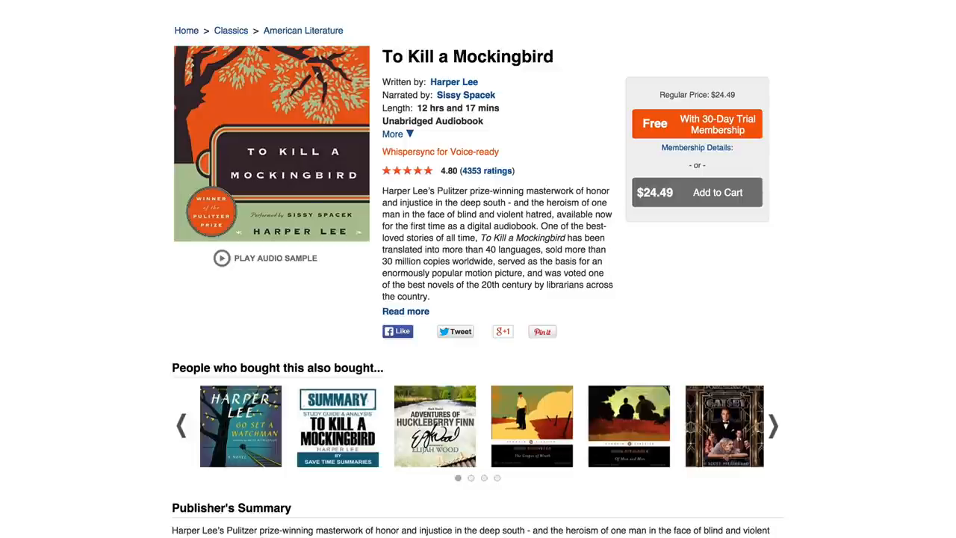